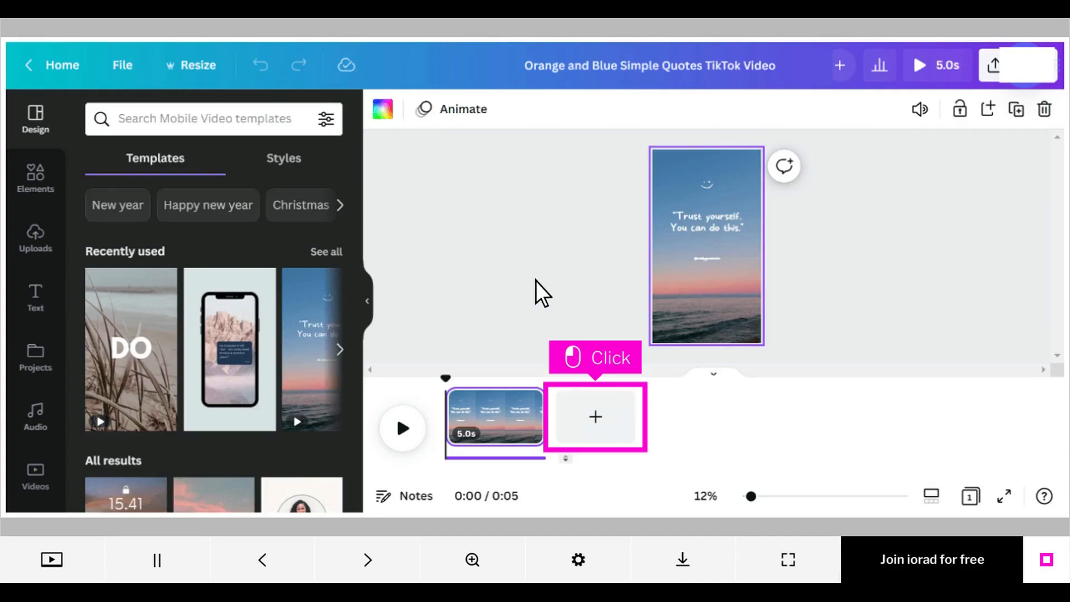
Add a second page with the DO beach clip, then add a third page
click(595, 417)
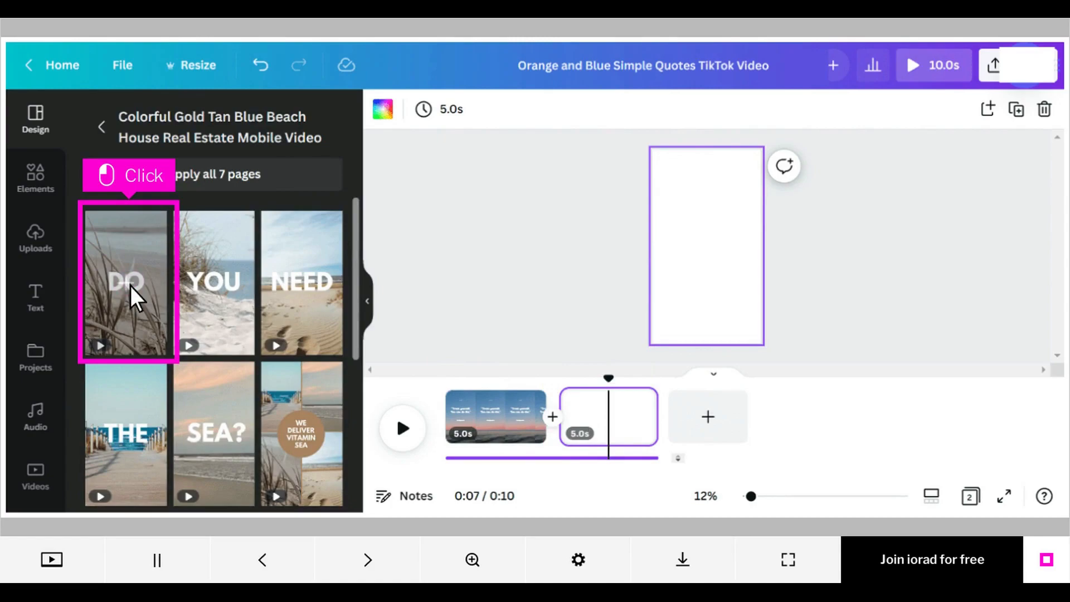
click(126, 287)
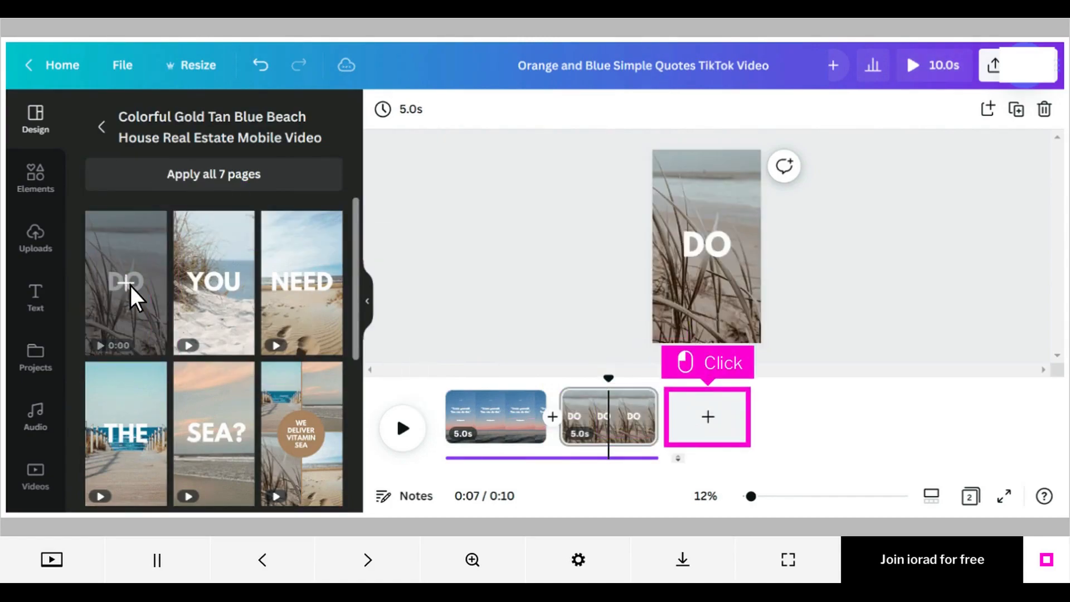
mouse_move(708, 419)
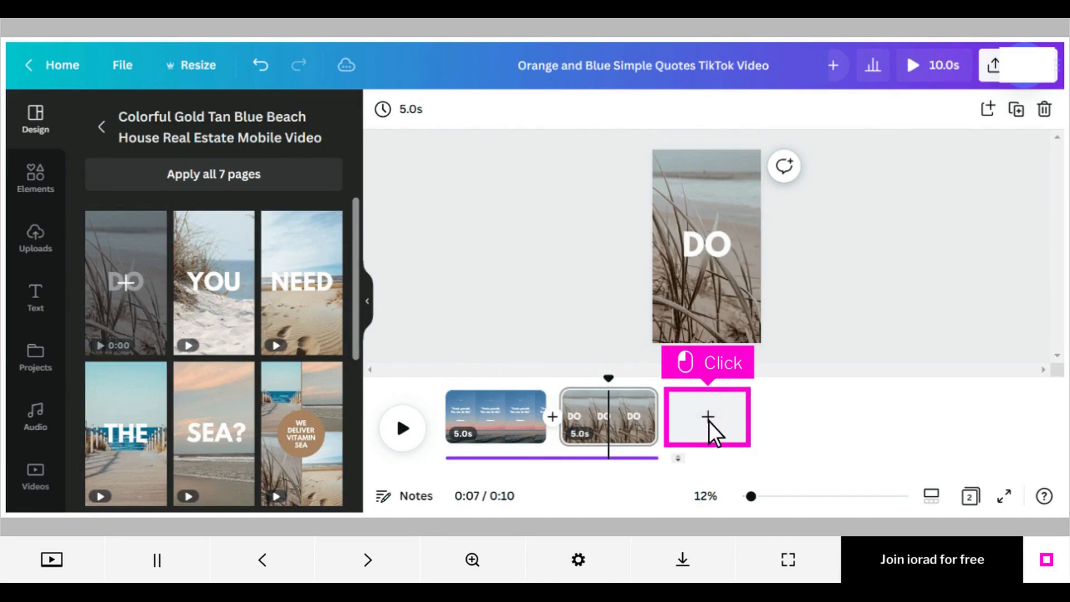
click(708, 417)
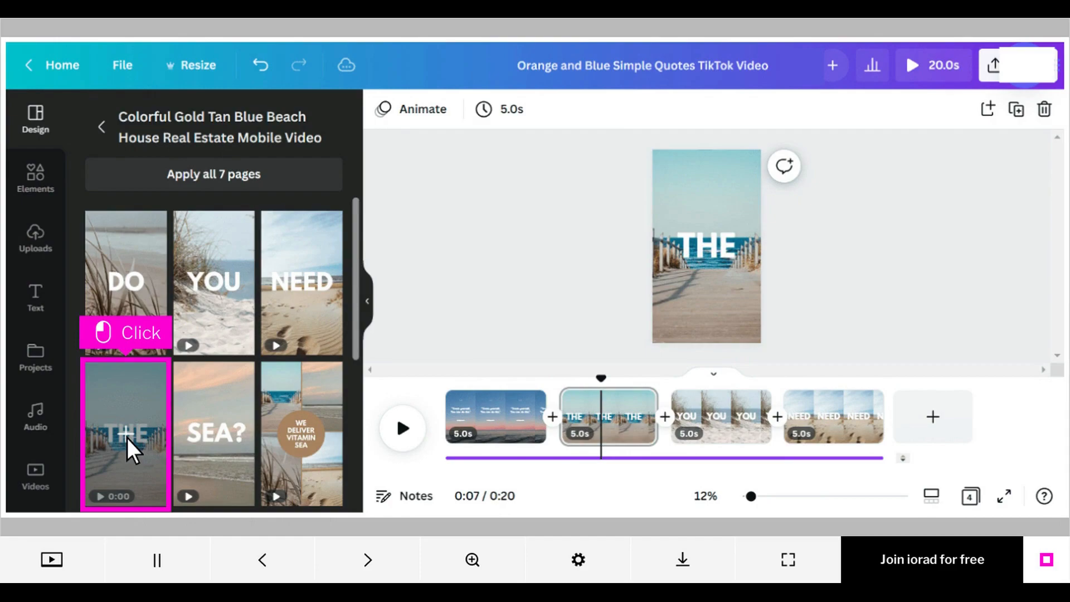
Replace page 2 with the THE clip and page 3 with the SEA? clip
click(214, 435)
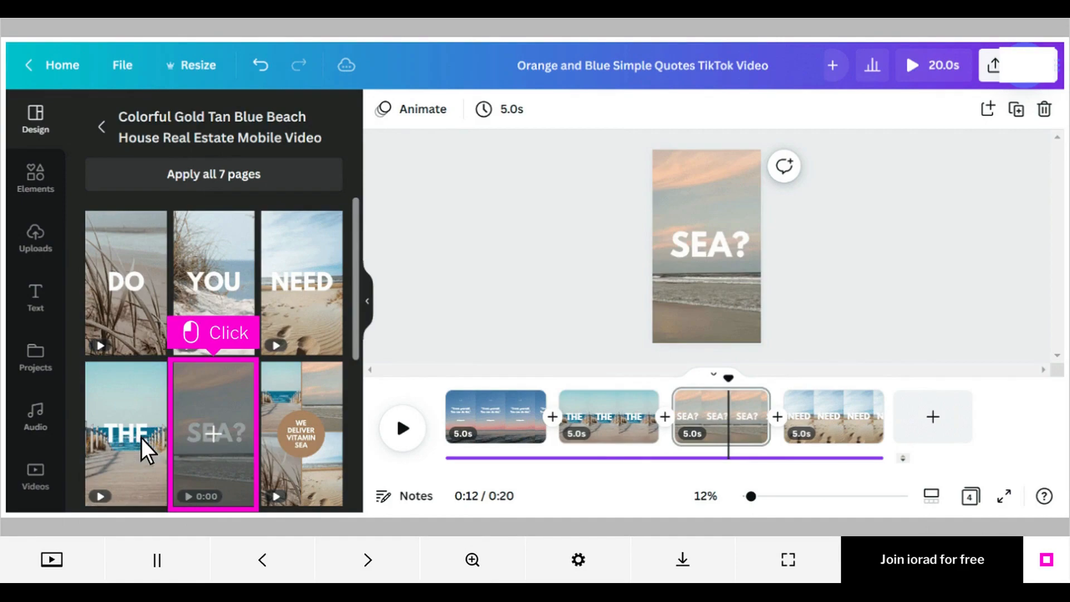
mouse_move(224, 457)
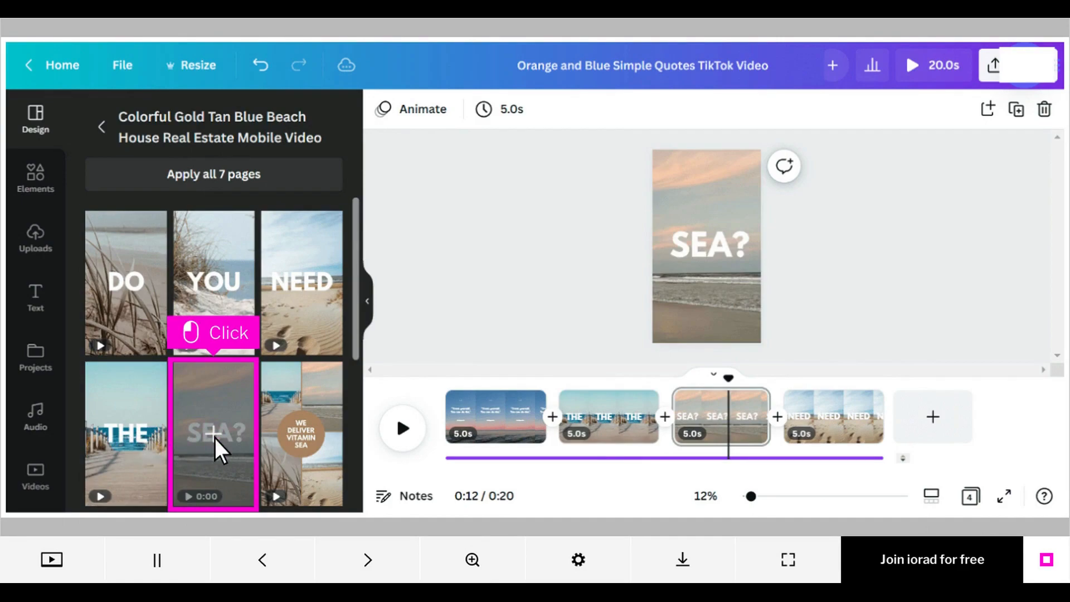
click(833, 417)
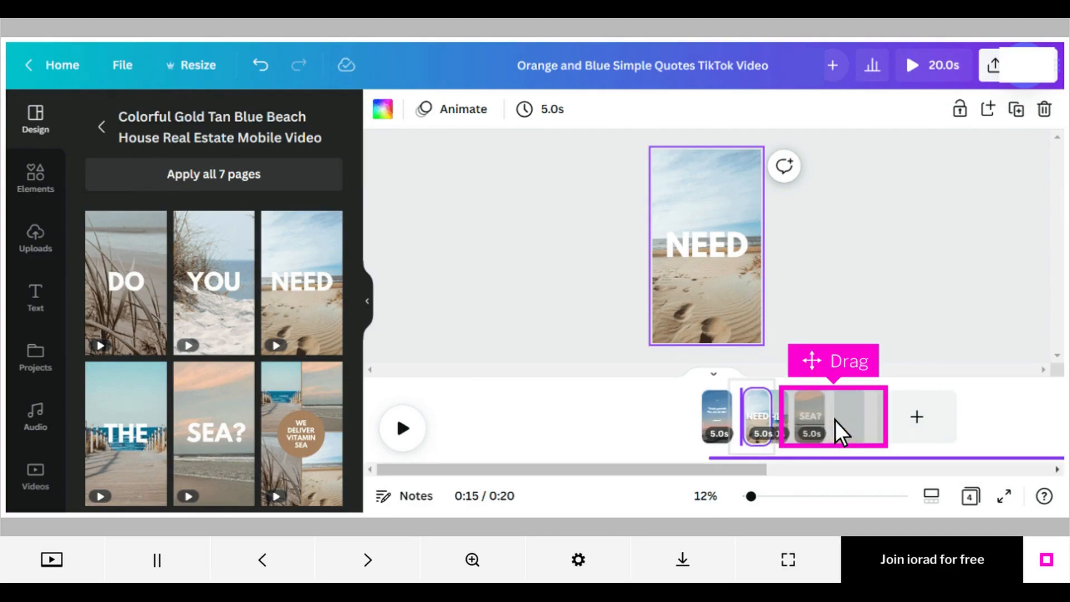
Drag the NEED page thumbnail to an earlier spot in the timeline
drag(819, 416, 717, 417)
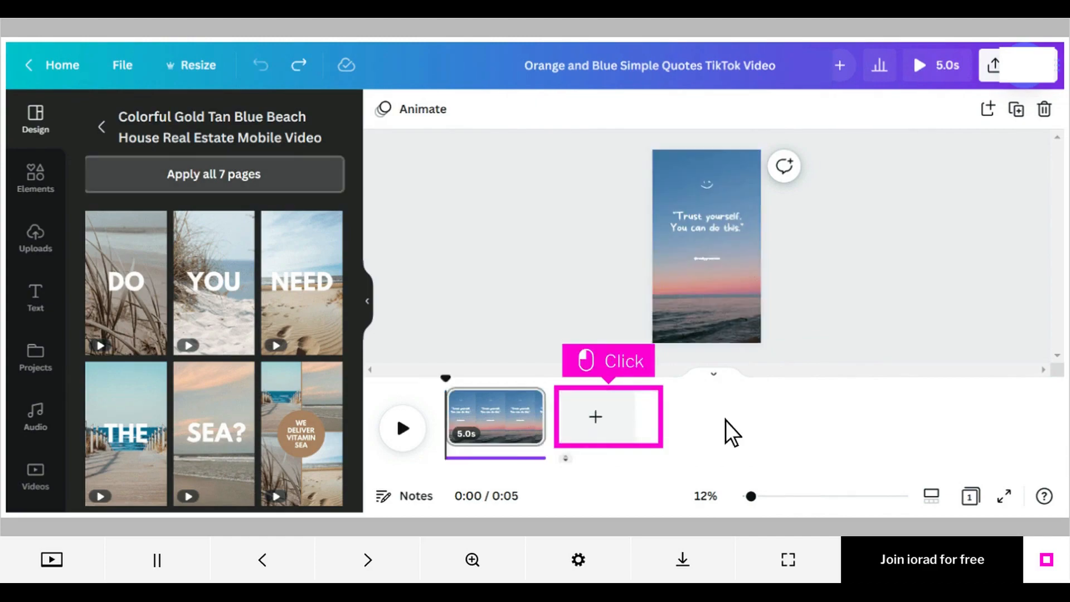
Add a page and apply all 7 beach template pages
click(213, 174)
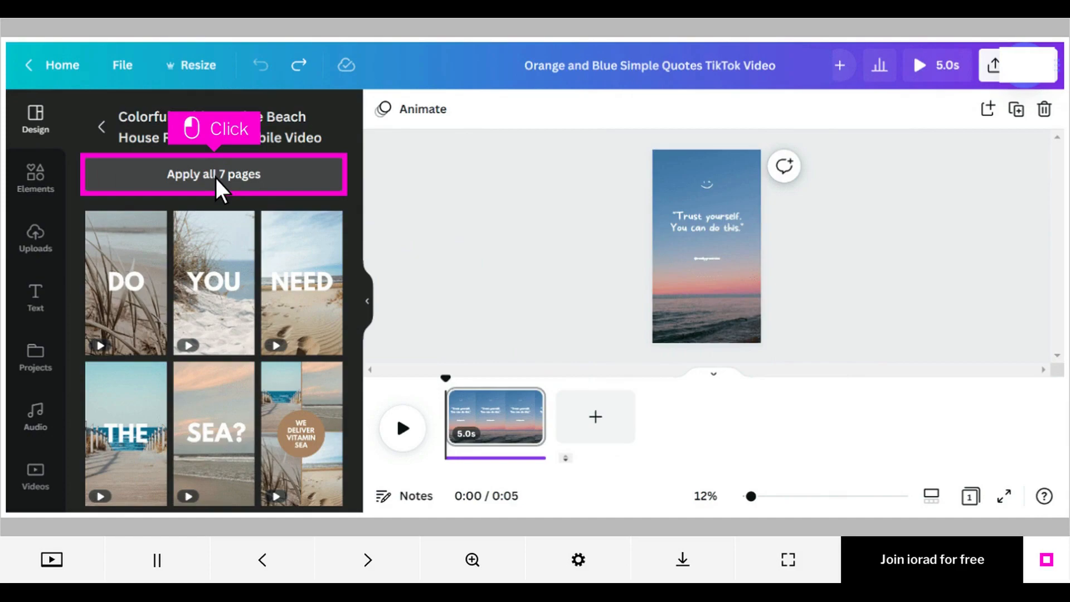
click(213, 174)
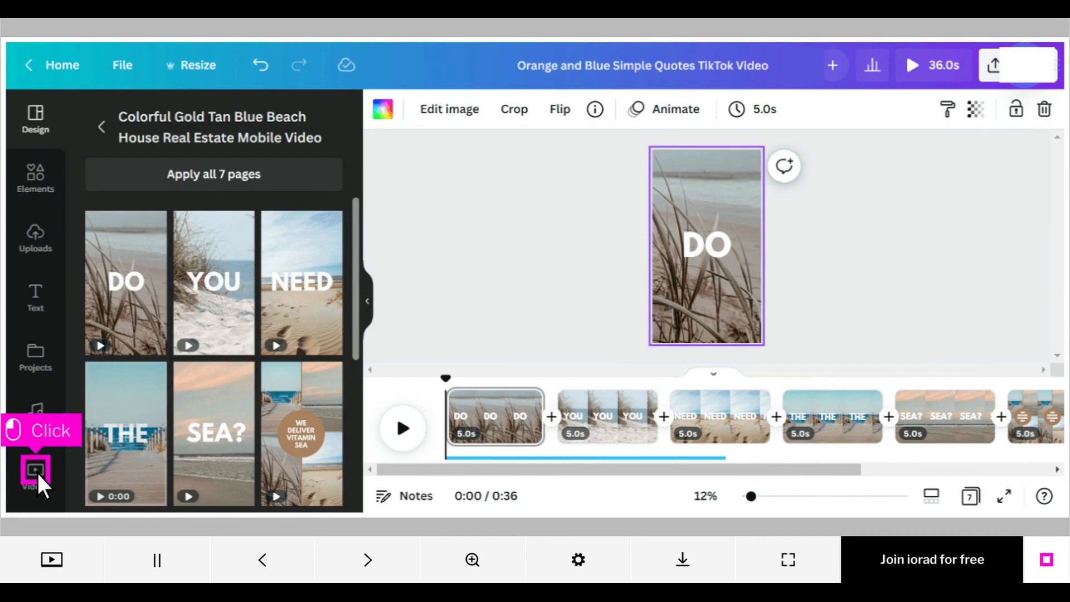
Place the misty forest stock video on the brown eighth page, near the top
click(36, 470)
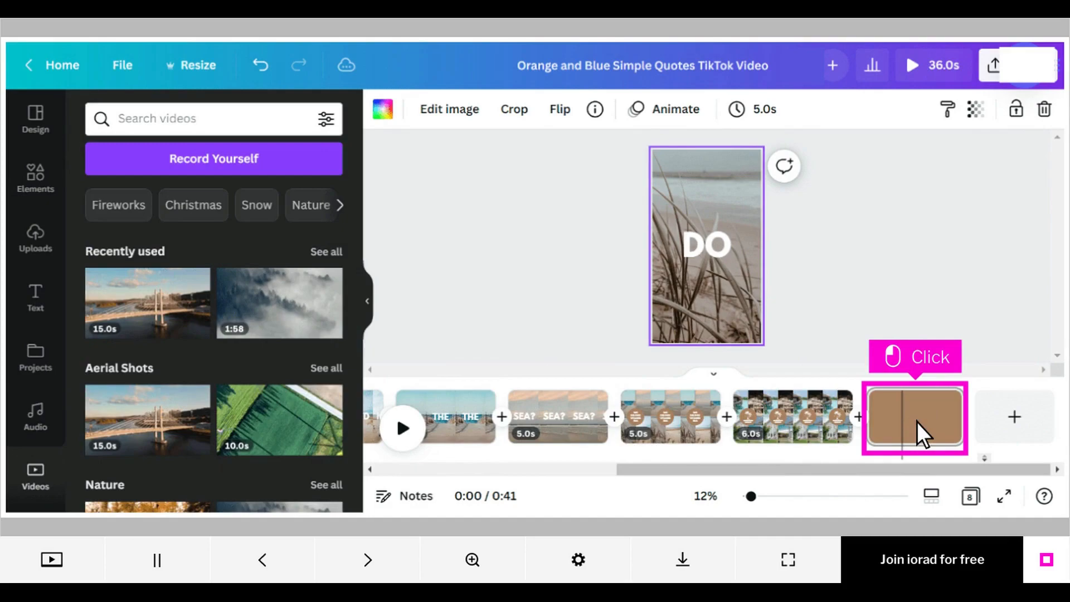
click(917, 418)
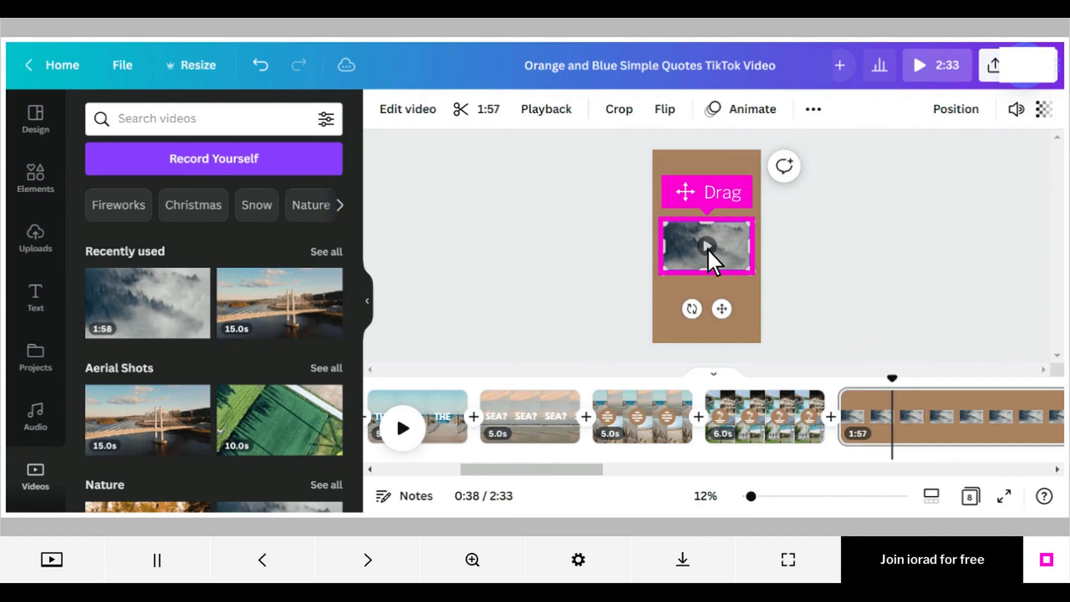
drag(706, 247, 706, 198)
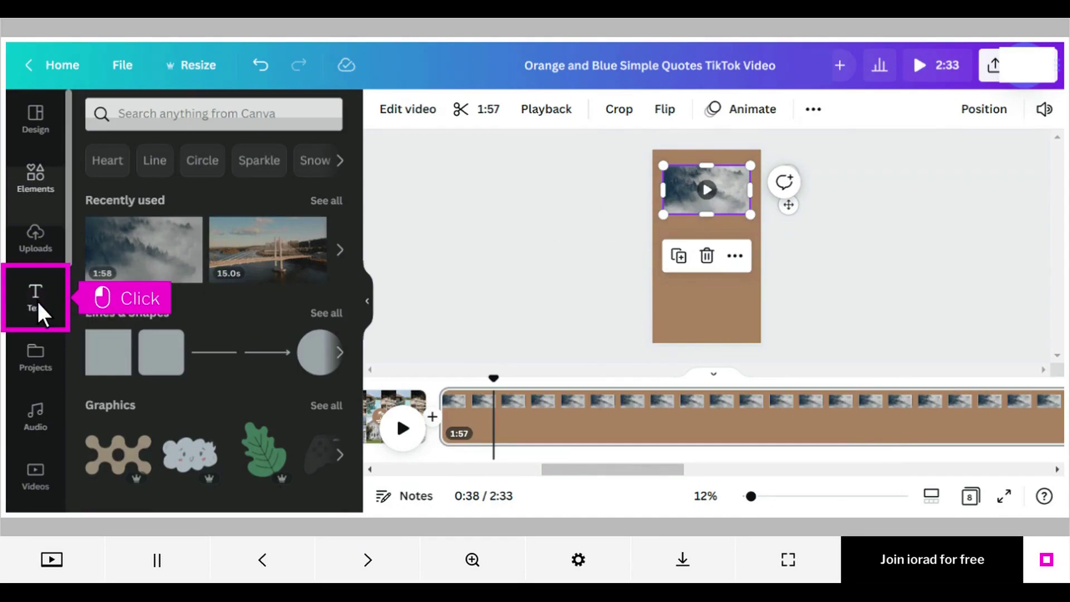
Add a paragraph text box below the forest video
click(35, 298)
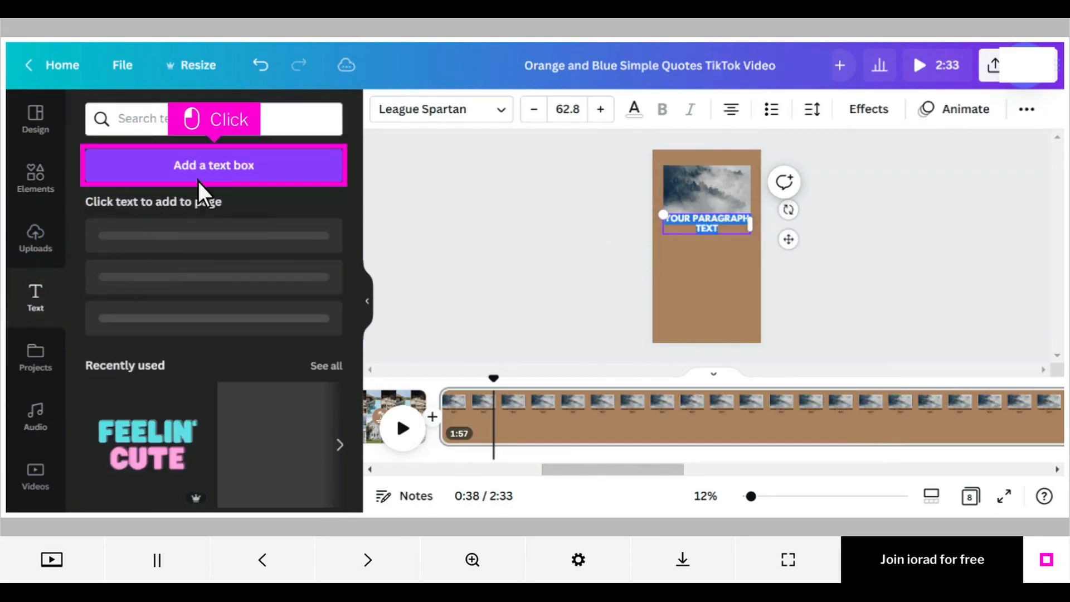
mouse_move(218, 173)
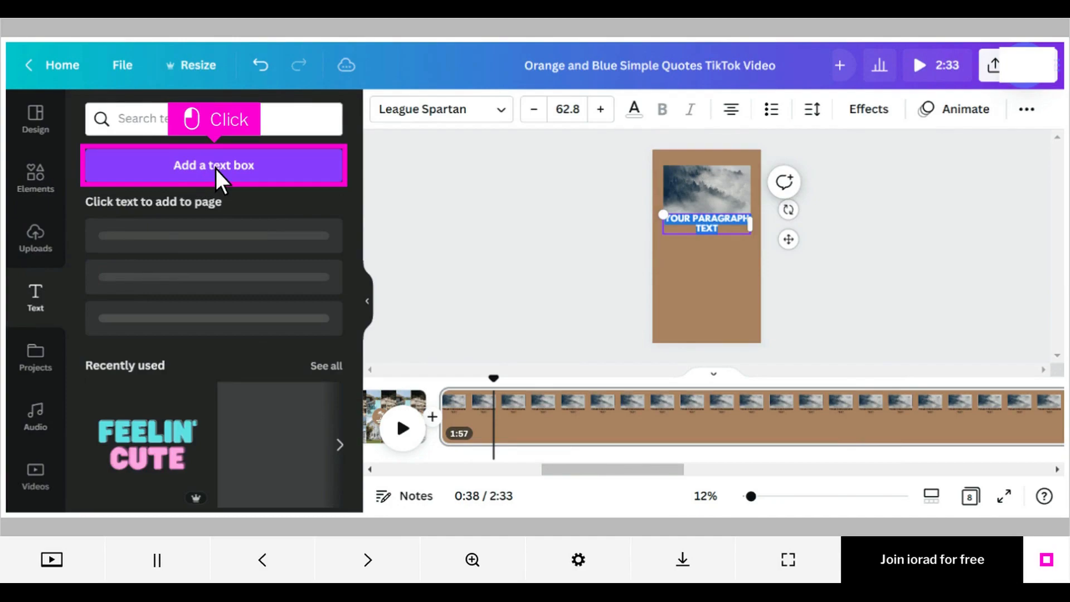
click(35, 234)
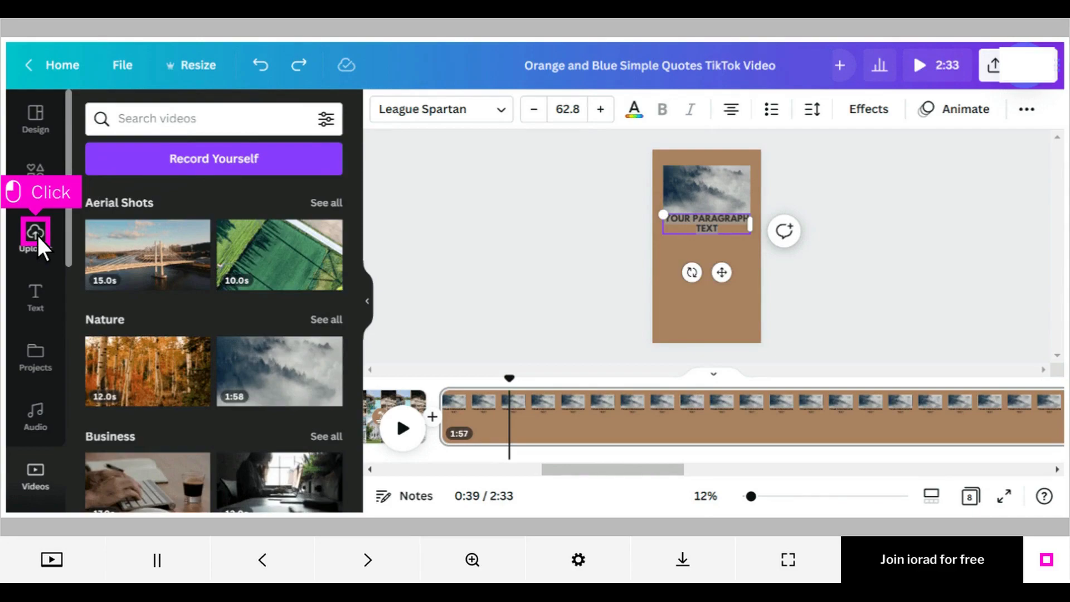
Add the uploaded Standards of Practice Glossary video and delete the forest video
click(35, 234)
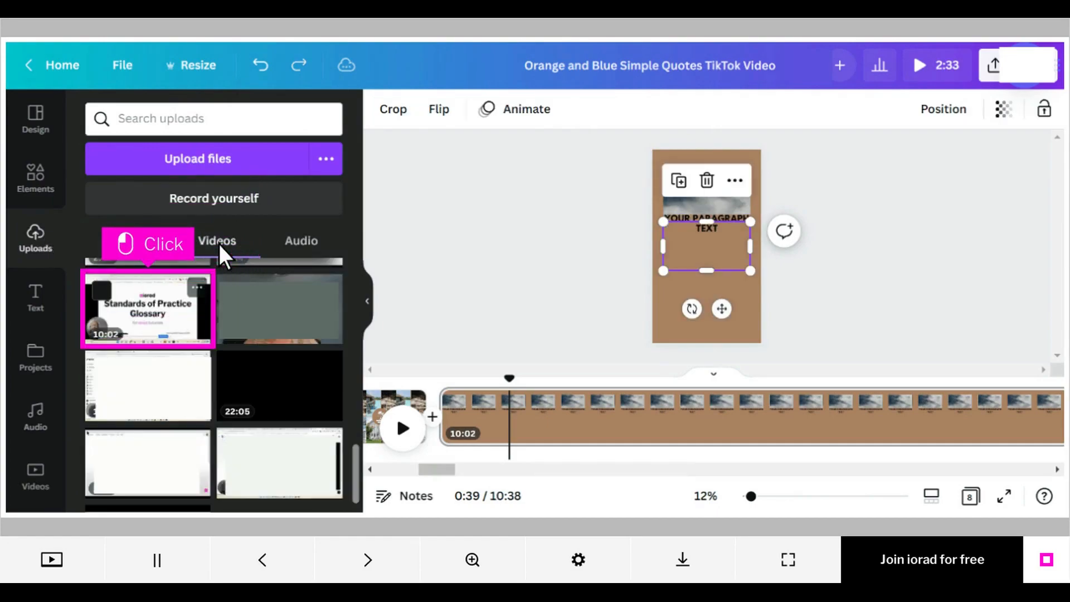
mouse_move(156, 322)
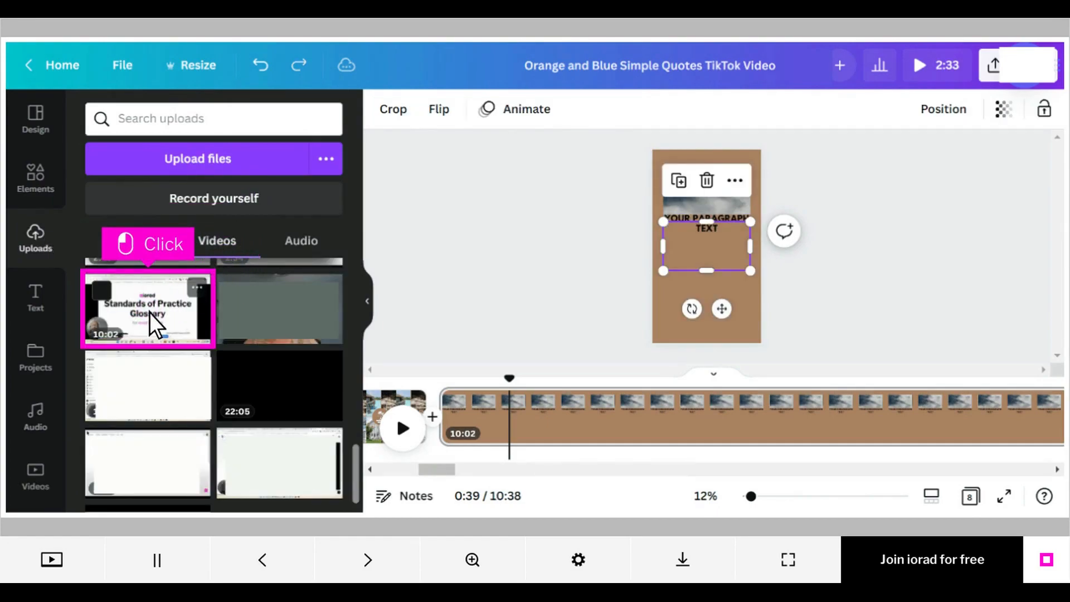
click(148, 310)
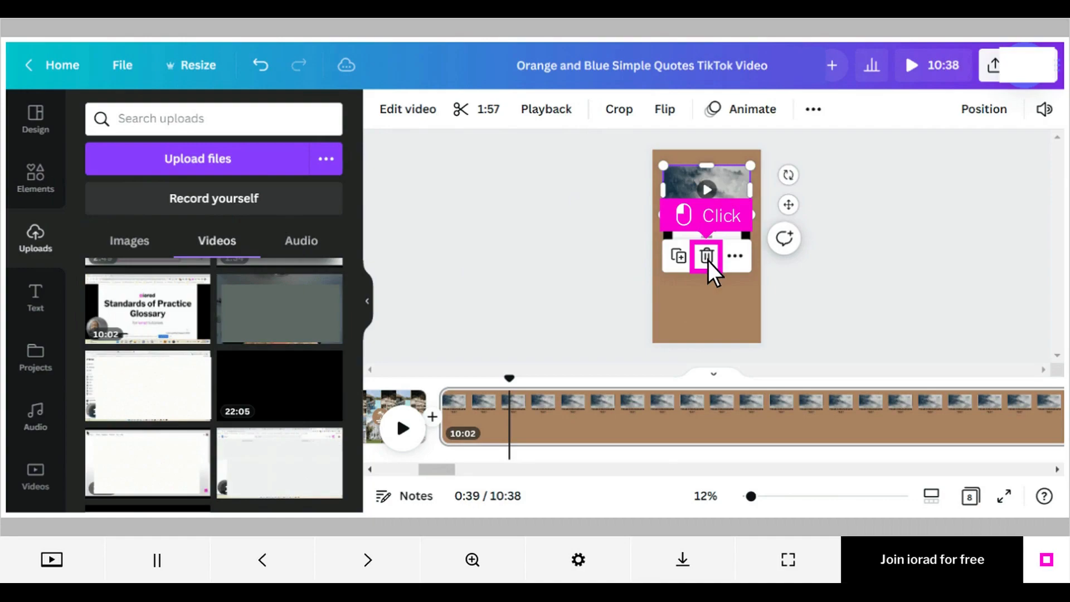
click(707, 256)
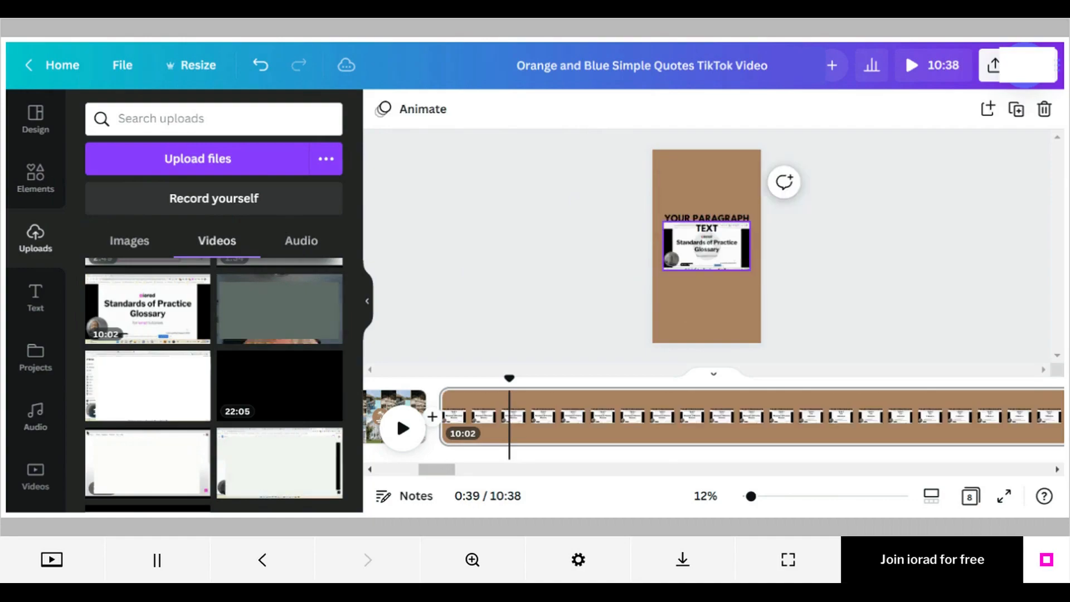